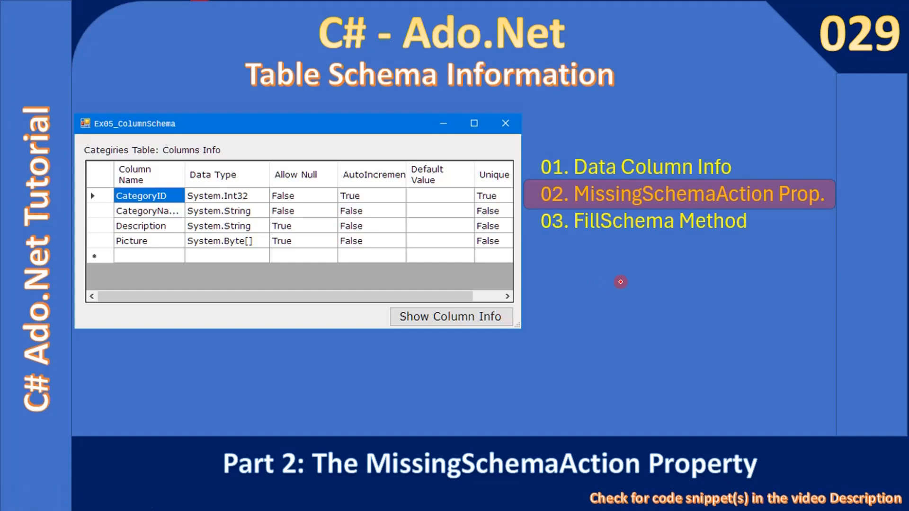
mouse_move(607, 371)
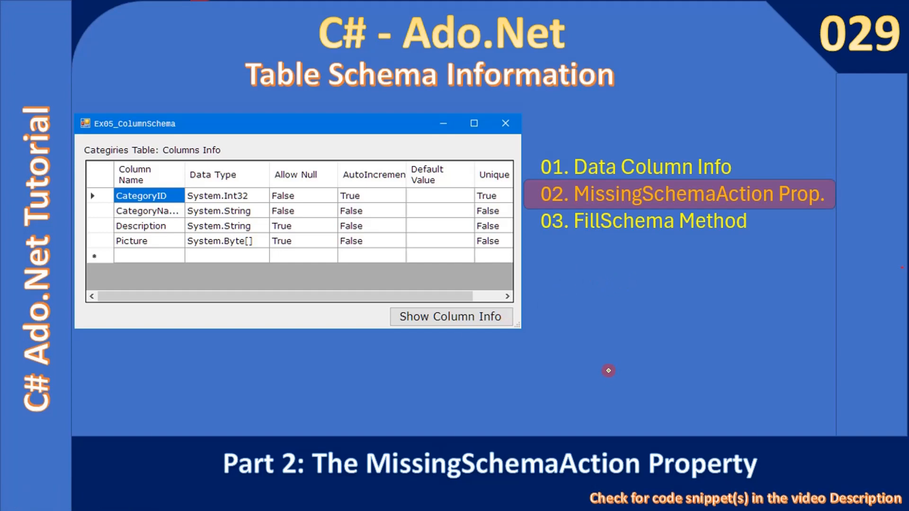
mouse_move(603, 370)
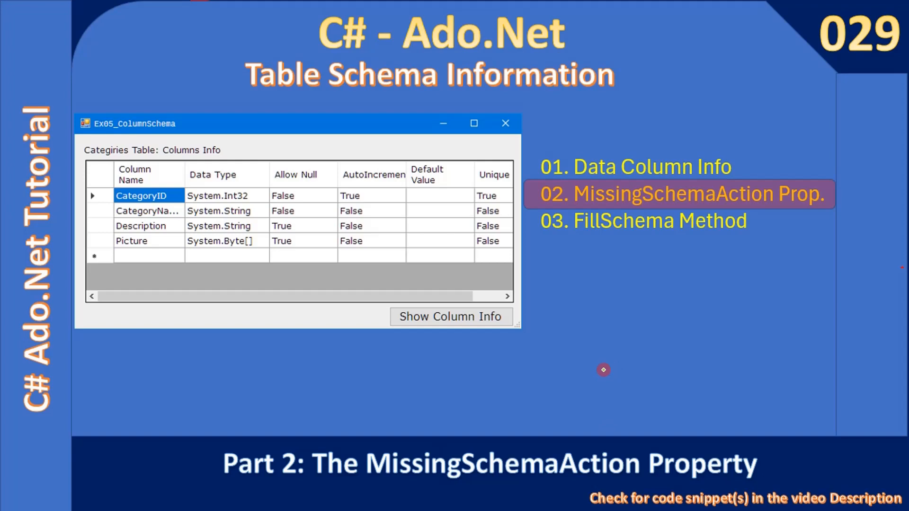
mouse_move(606, 352)
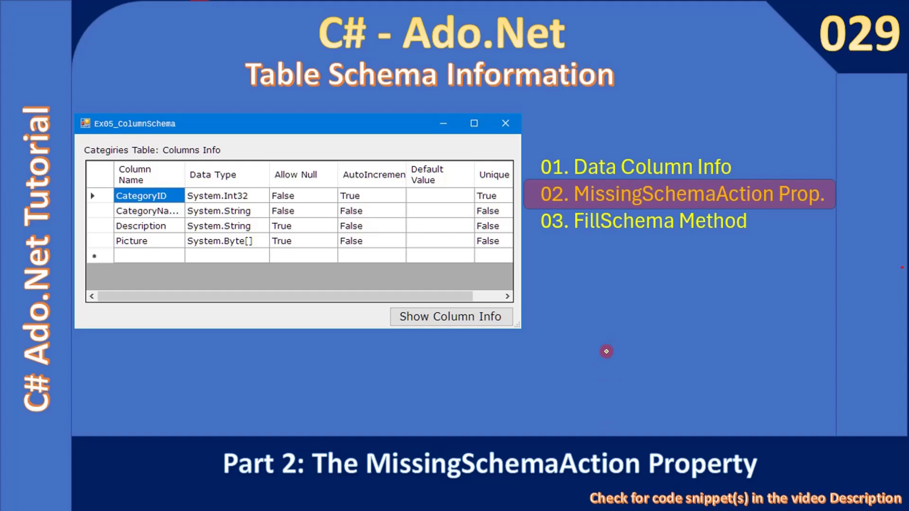
mouse_move(600, 344)
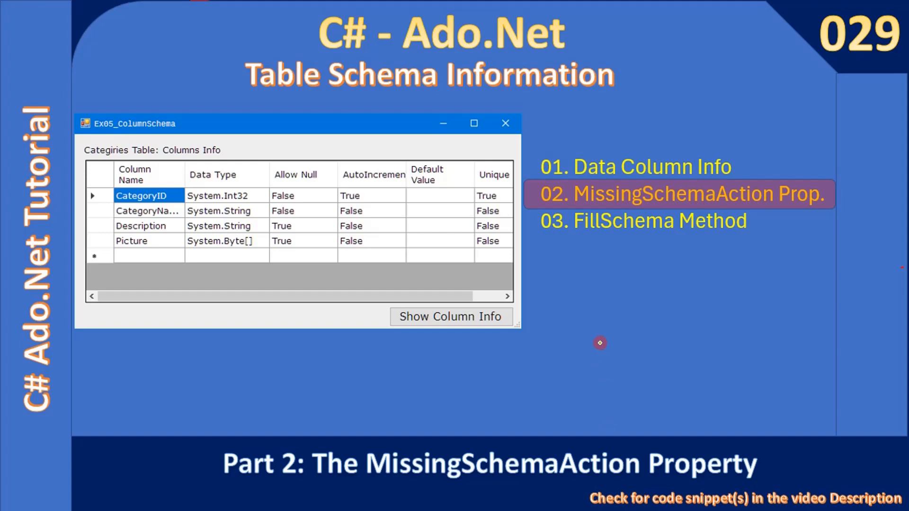
mouse_move(604, 342)
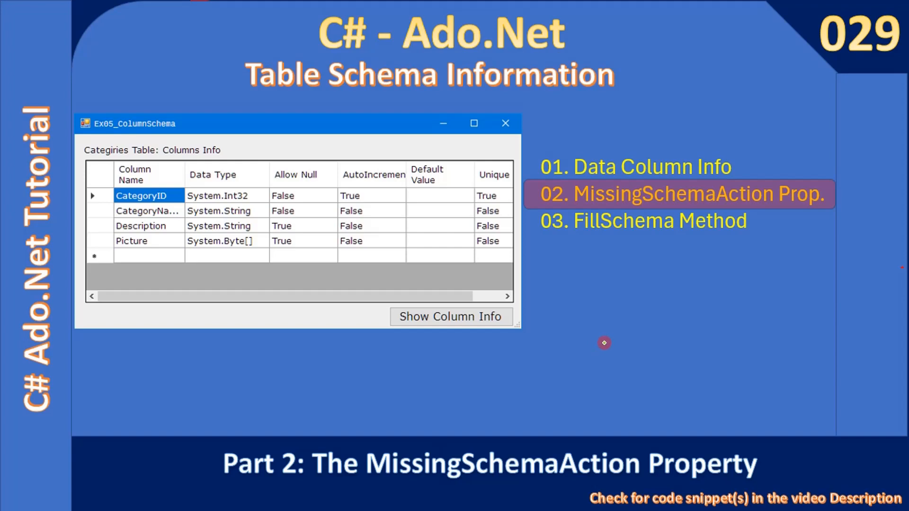
mouse_move(603, 341)
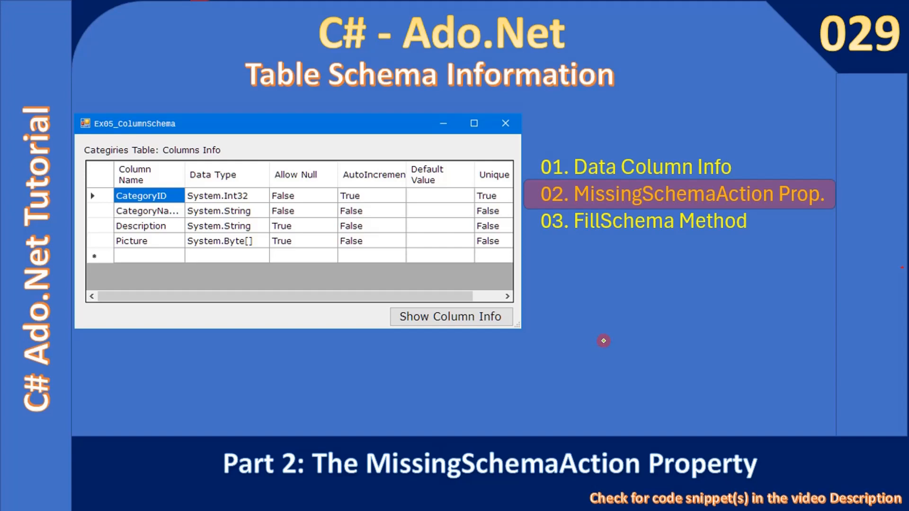
mouse_move(422, 485)
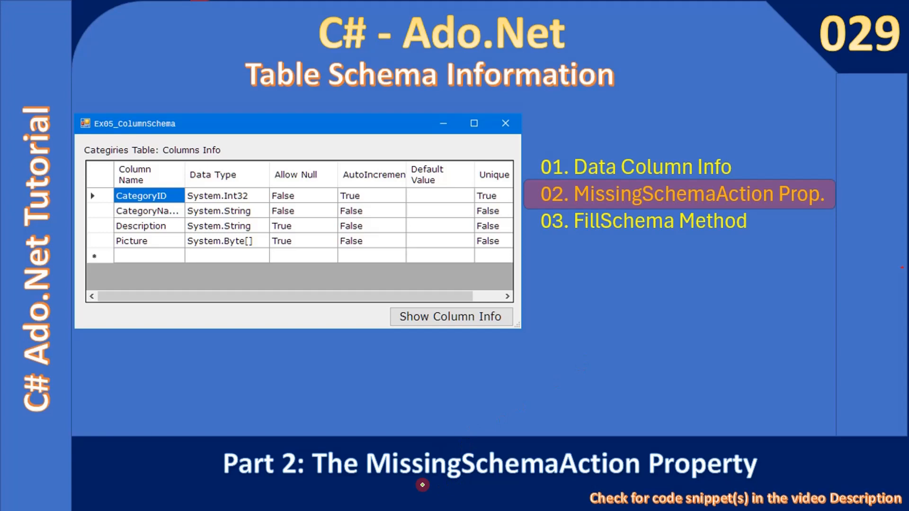
mouse_move(604, 472)
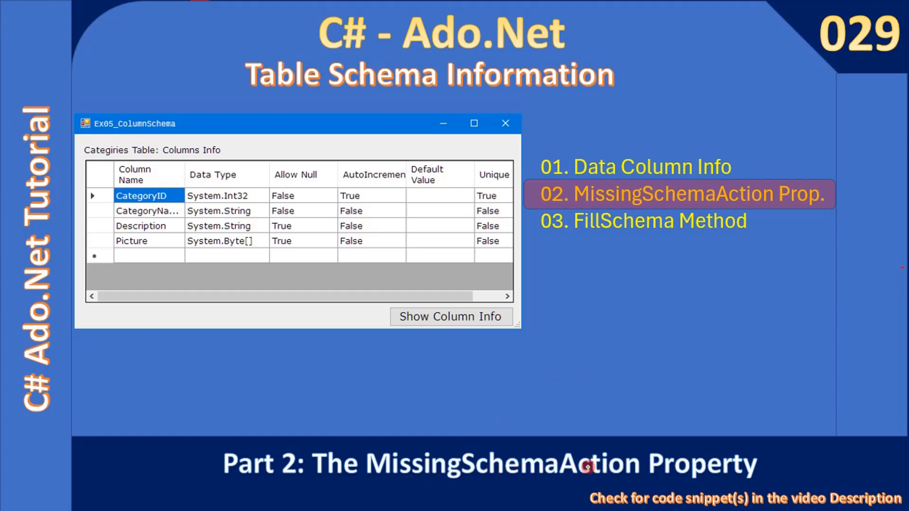
mouse_move(568, 465)
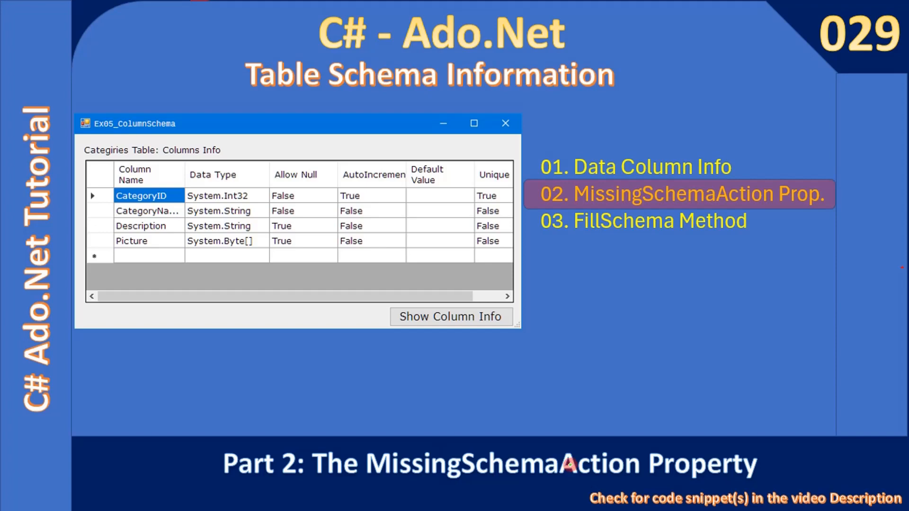
mouse_move(553, 434)
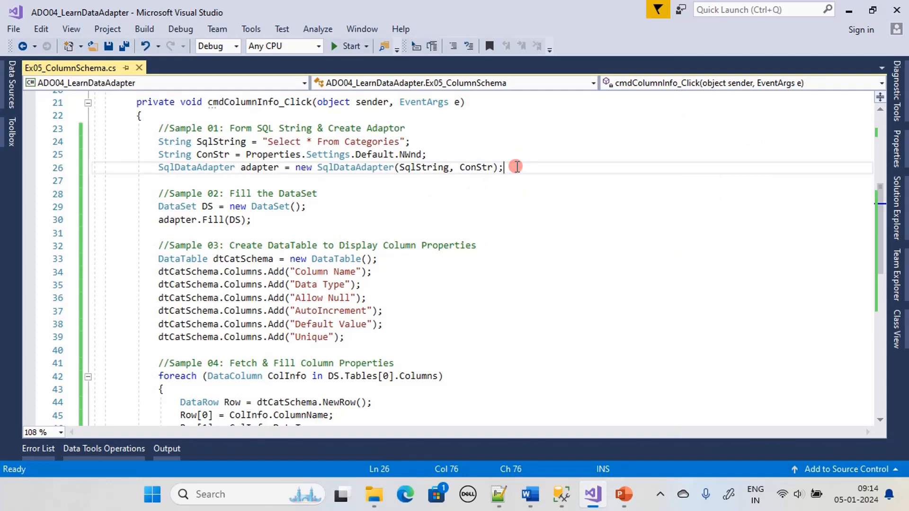
Add the '//Sample 01a: Set Adapter with MissingSchemaAction' comment and AddWithKey line, then build
key(Enter)
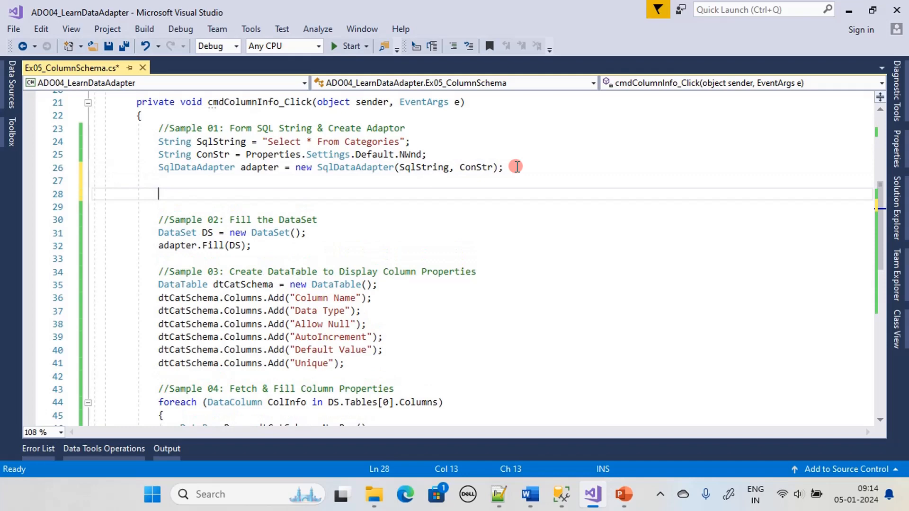
text(//Sample 01a: Set Adapter with MissingSchemaAction)
text(adapter.MissingSchemaAction = MissingSchemaAction.AddWithKey;)
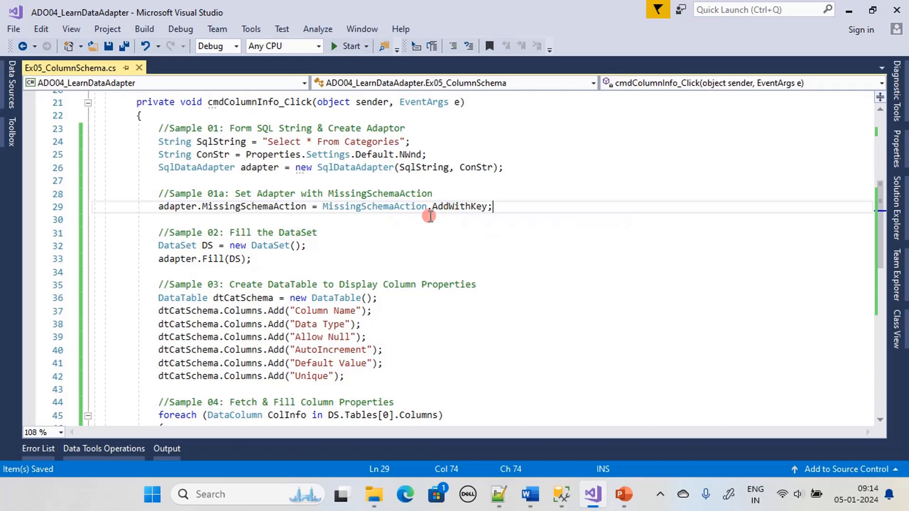
click(350, 45)
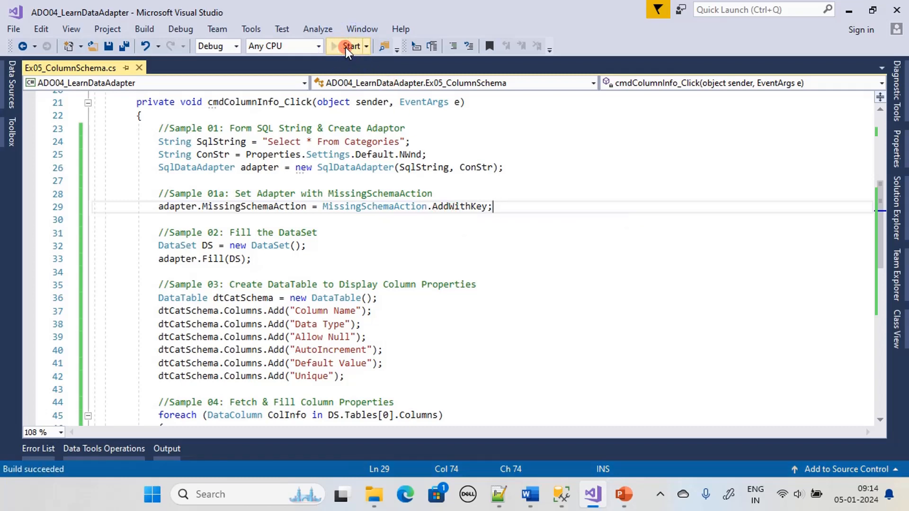
Run the app and show the Ex05_ColumnSchema column-info form for Categories
click(350, 45)
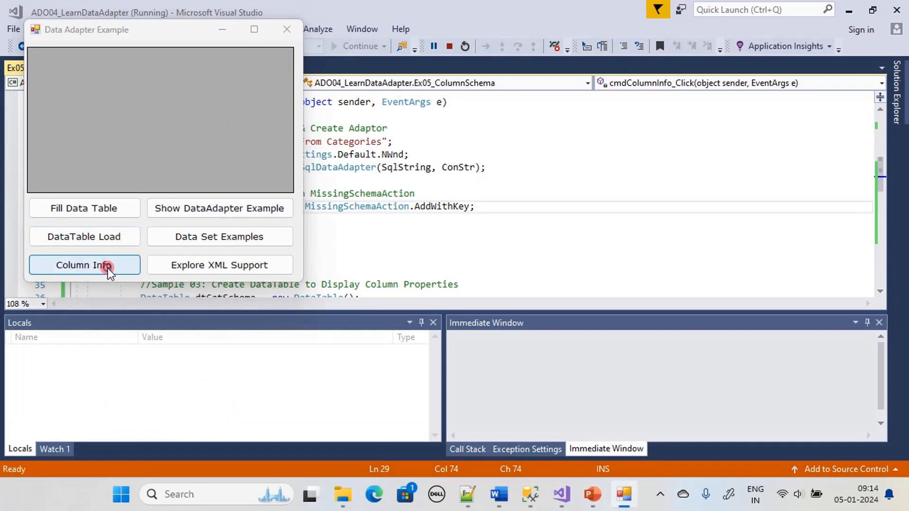
click(84, 265)
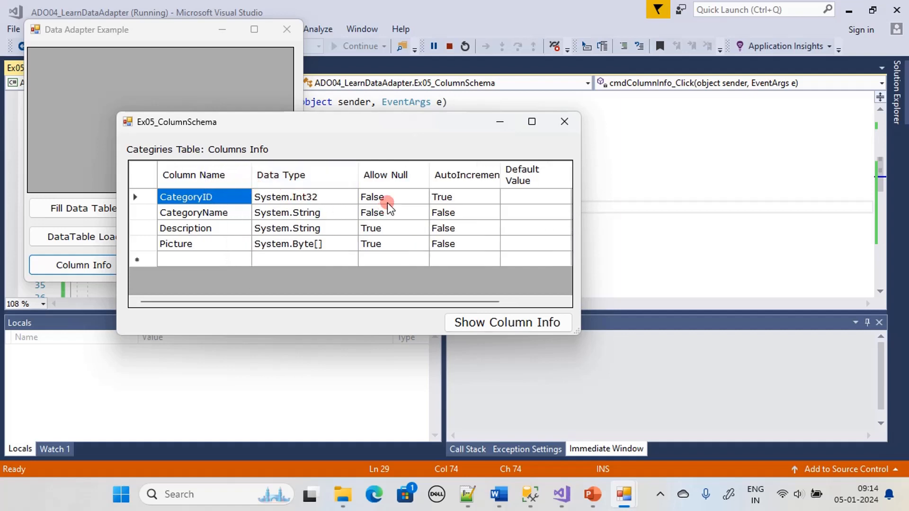
mouse_move(492, 384)
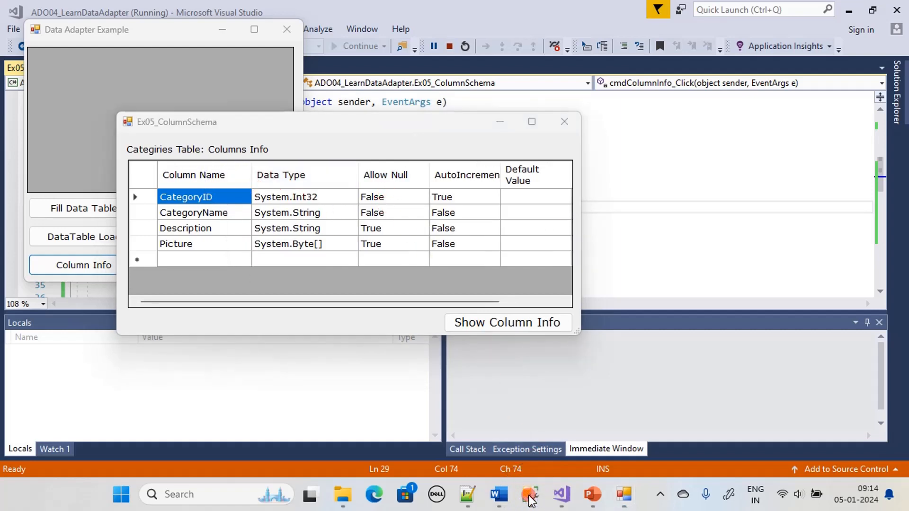
Review dbo.Categories design in SSMS: non-nullable columns, CategoryID identity Yes
click(528, 495)
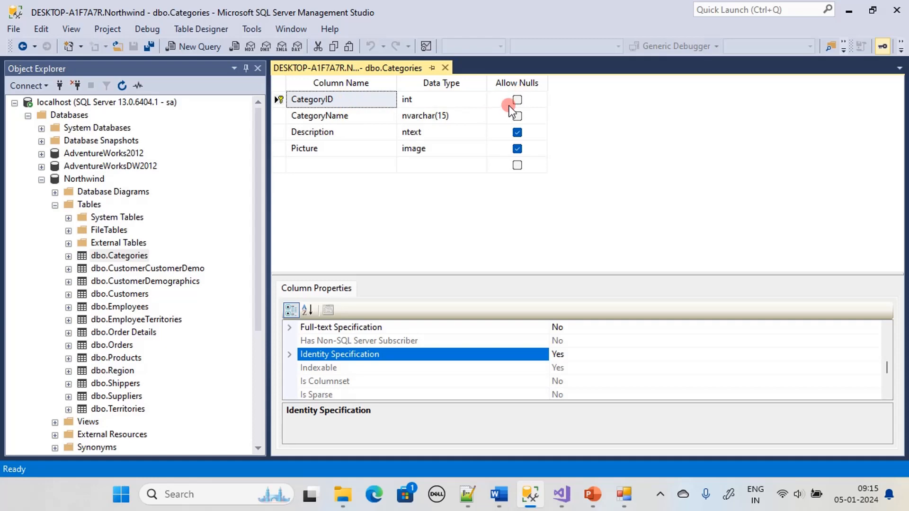
click(517, 101)
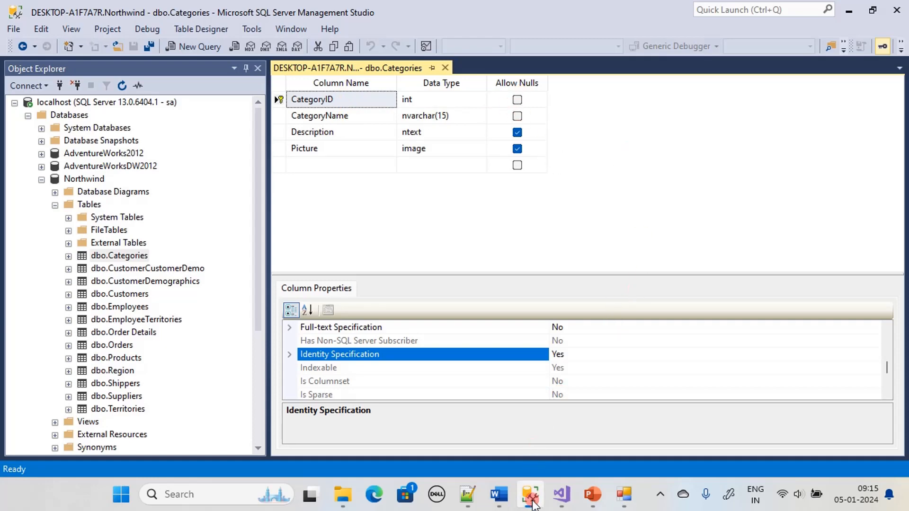
Check CategoryID shows Unique True in the grid, then close the column-info form
click(529, 495)
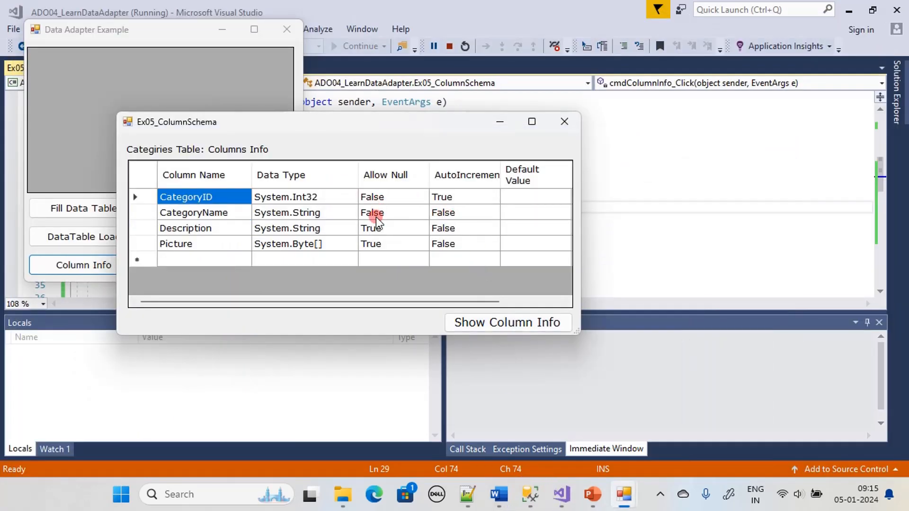
mouse_move(345, 248)
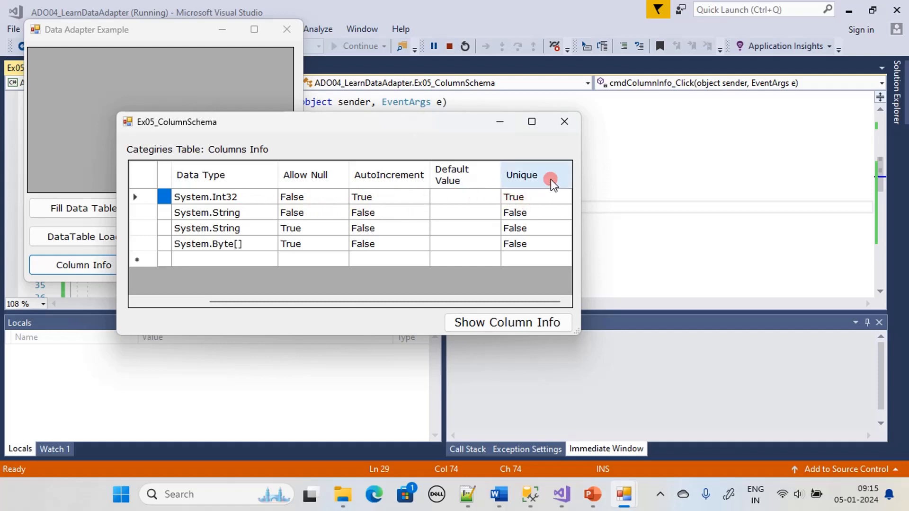
click(564, 122)
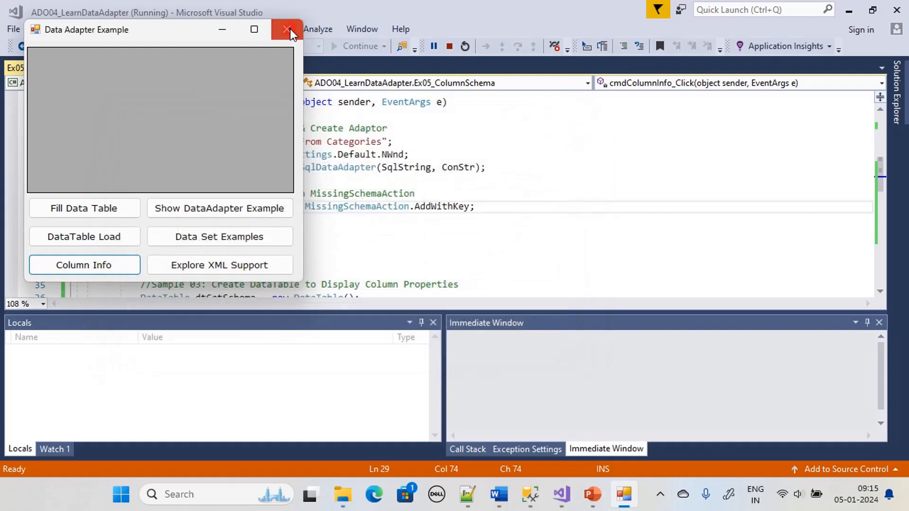
Close the Data Adapter Example window, stopping debugging back to the editor
click(285, 28)
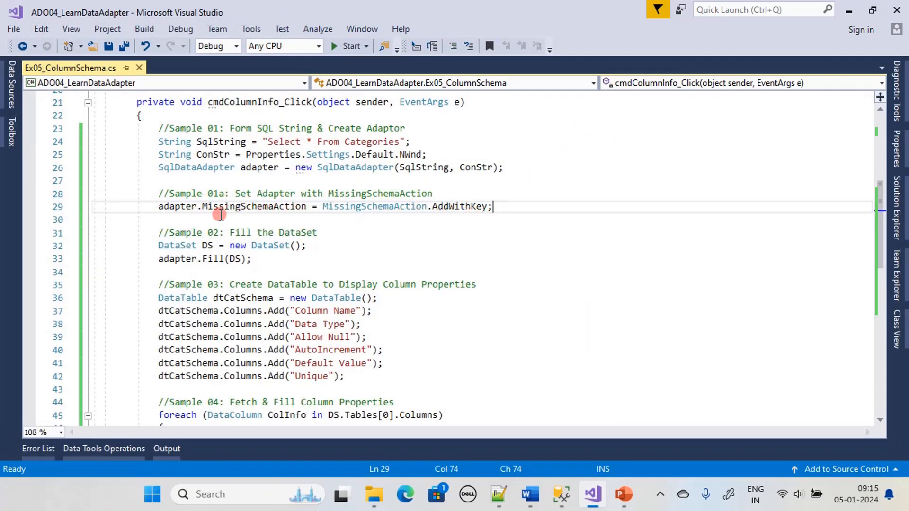
mouse_move(293, 174)
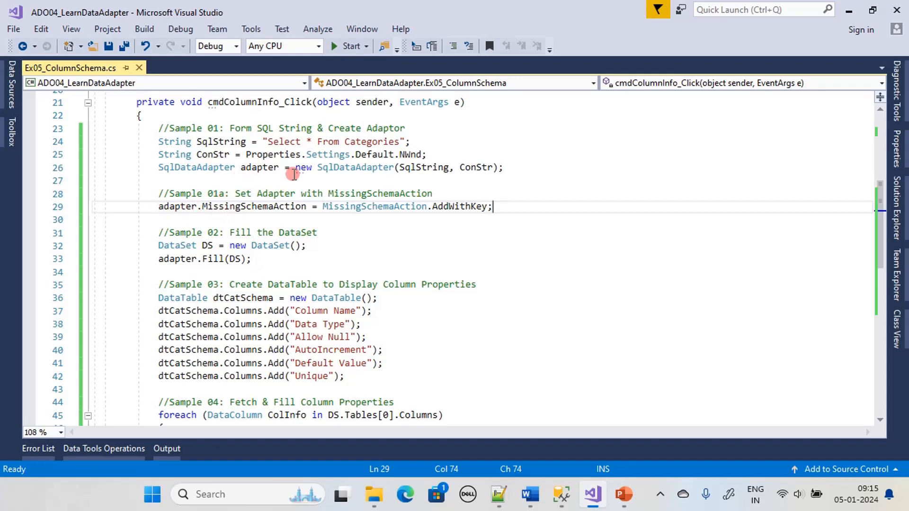
mouse_move(276, 174)
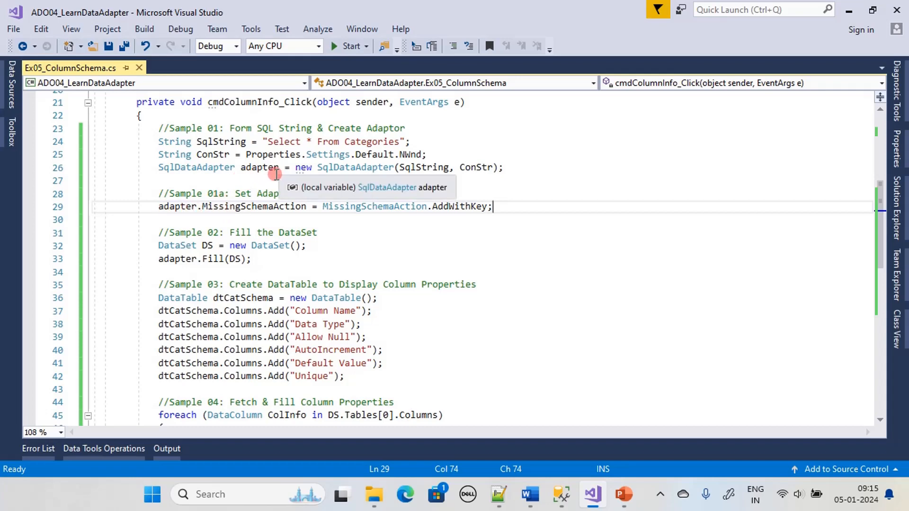